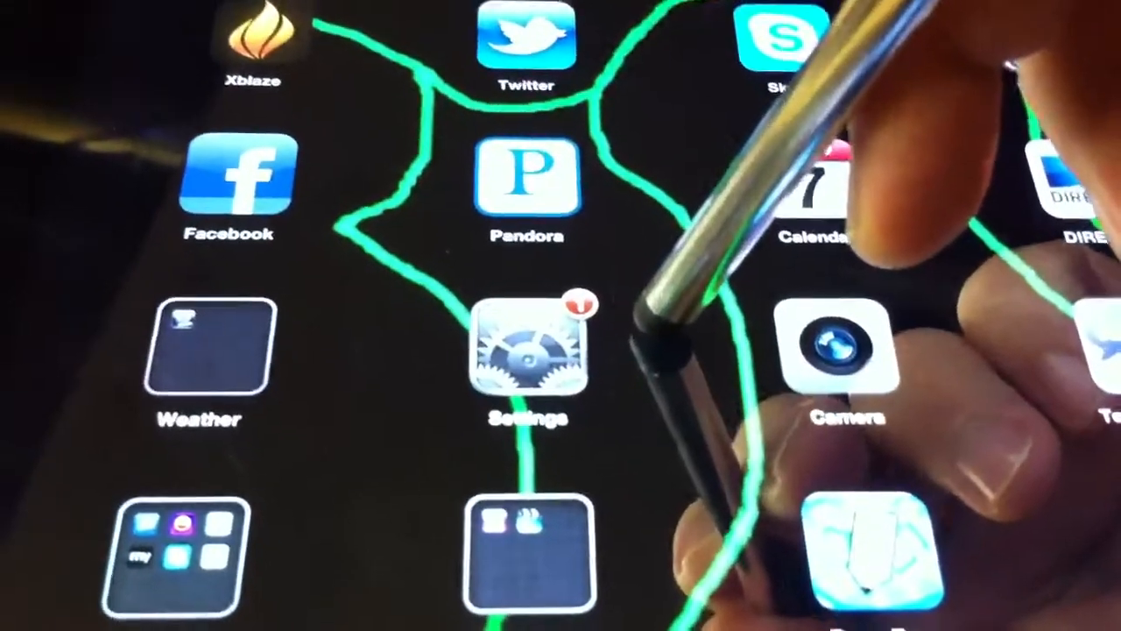
Step: Launch Settings from the home screen to reach Software Update and check for updates
{"action": "left_click", "coordinate": [526, 350]}
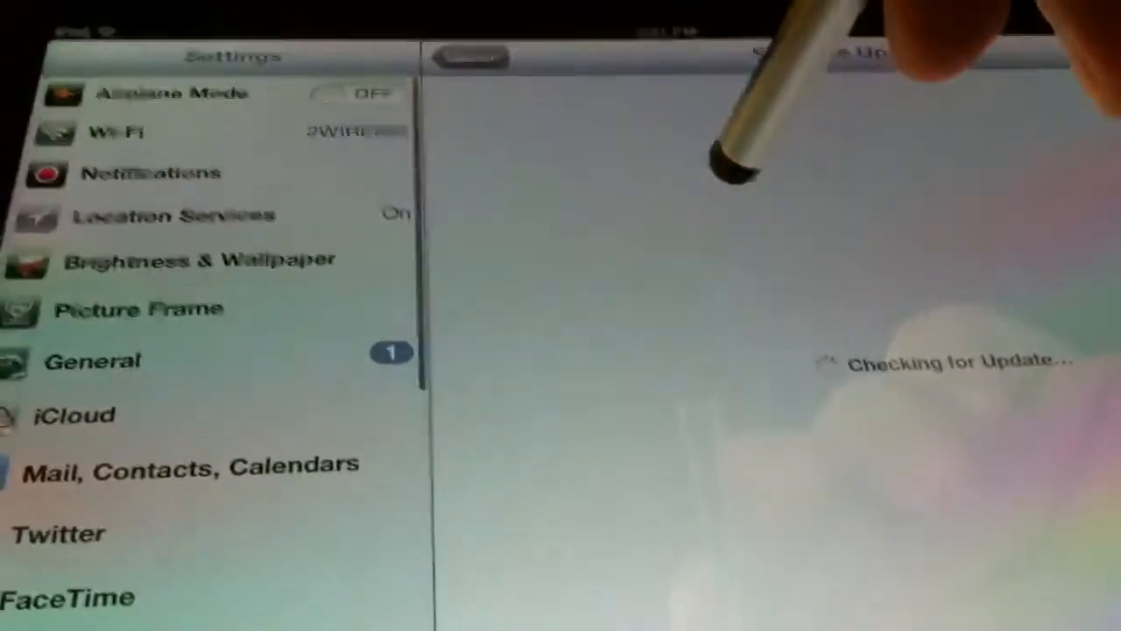